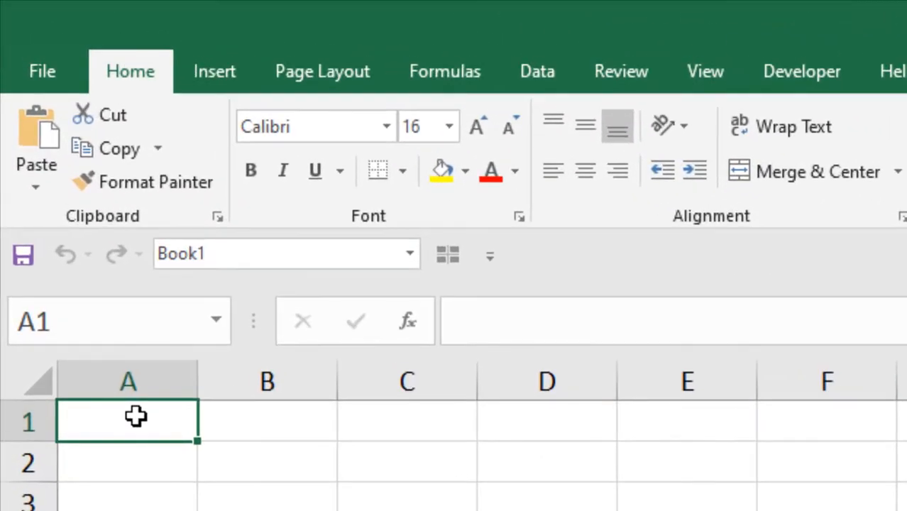
Enter D in cell A1 and set that cell's font to Symbol so it shows a delta.
text(D)
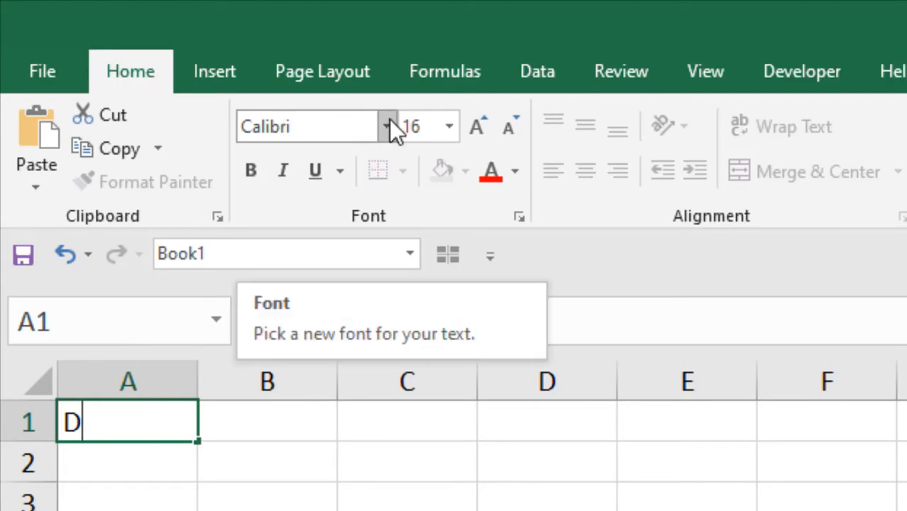
click(389, 126)
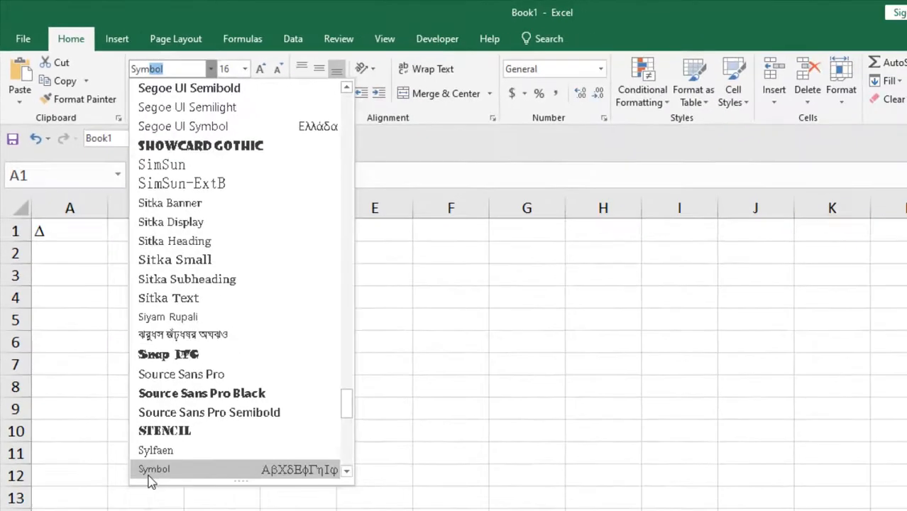
click(153, 468)
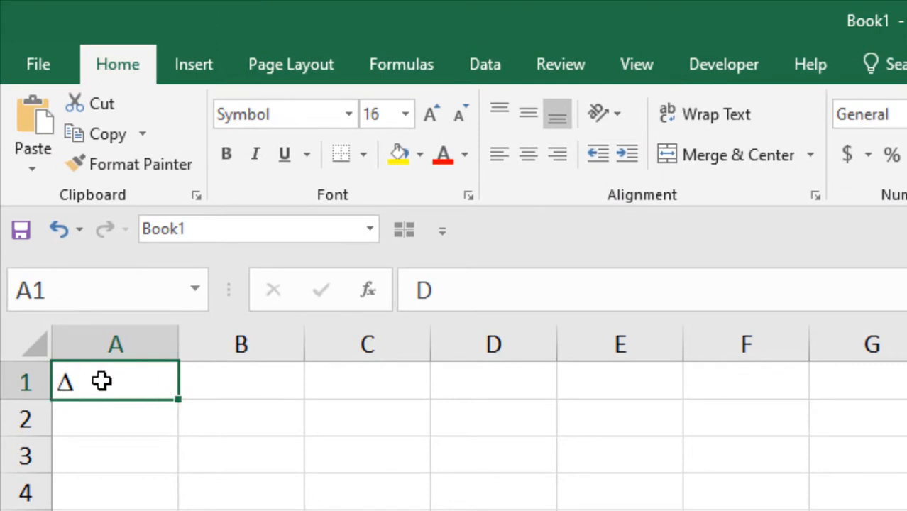
click(241, 380)
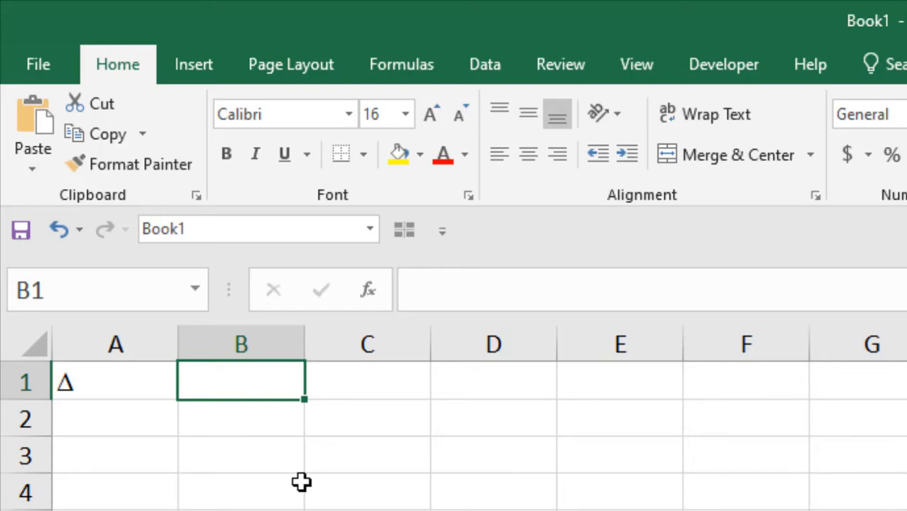
Insert Greek Capital Letter Delta into cell B1 from the Insert Symbol dialog.
click(193, 64)
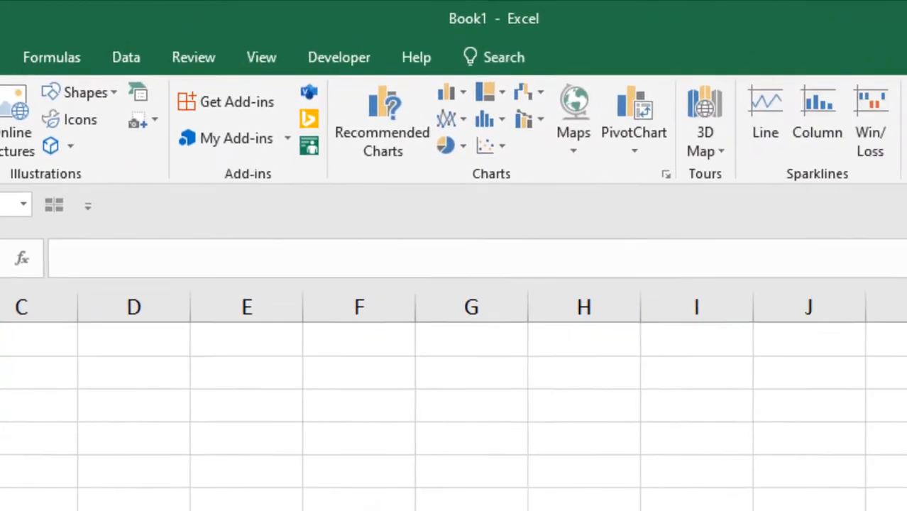
click(807, 108)
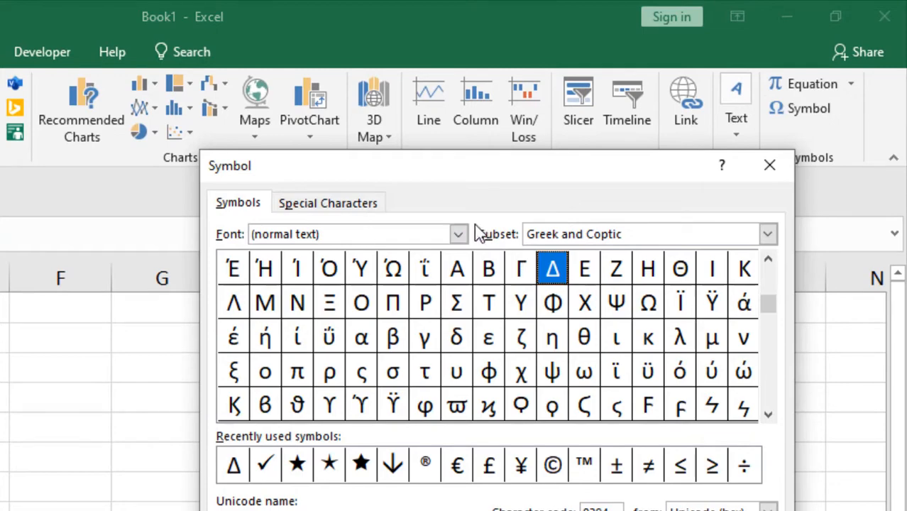
mouse_move(603, 291)
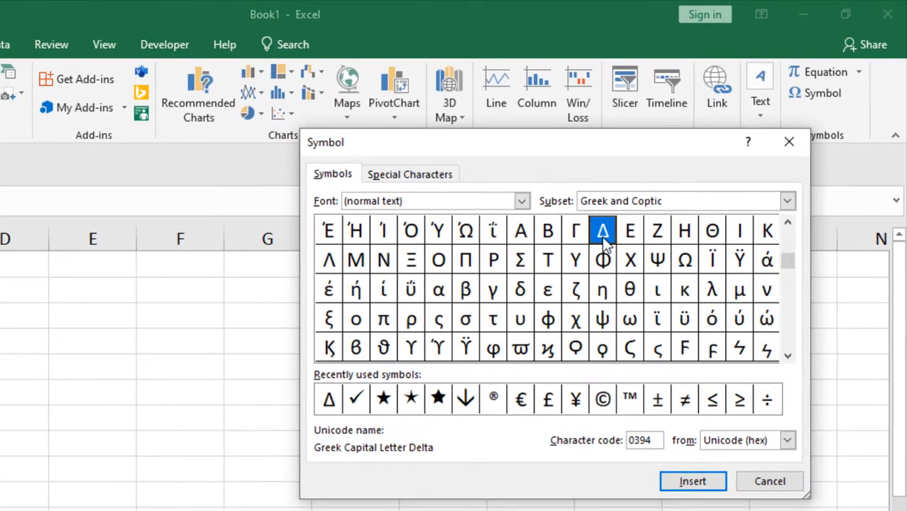
click(693, 480)
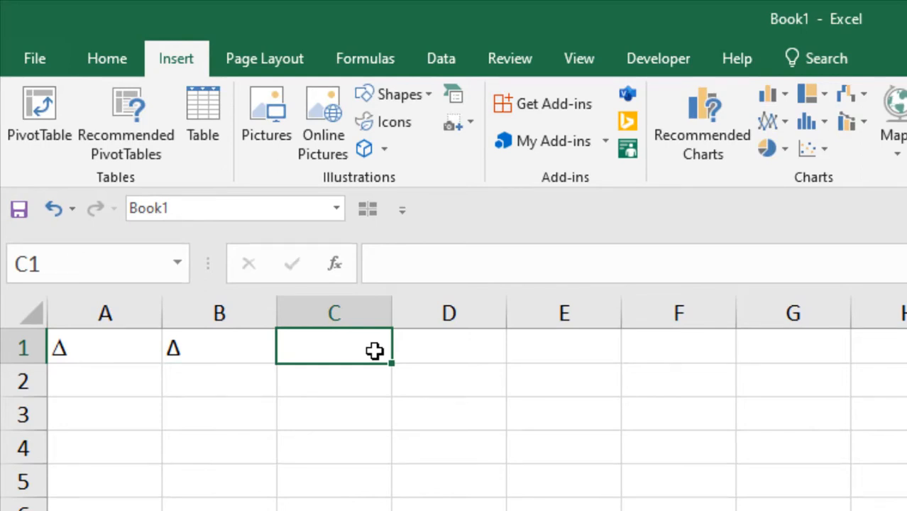
Enter (d) in cell C1, check B1's delta, and go to the File page.
text((d)
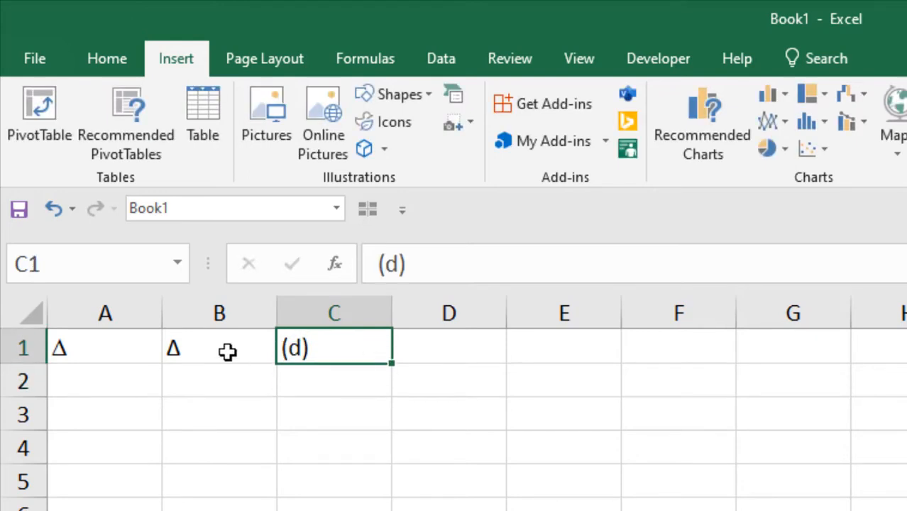
click(218, 347)
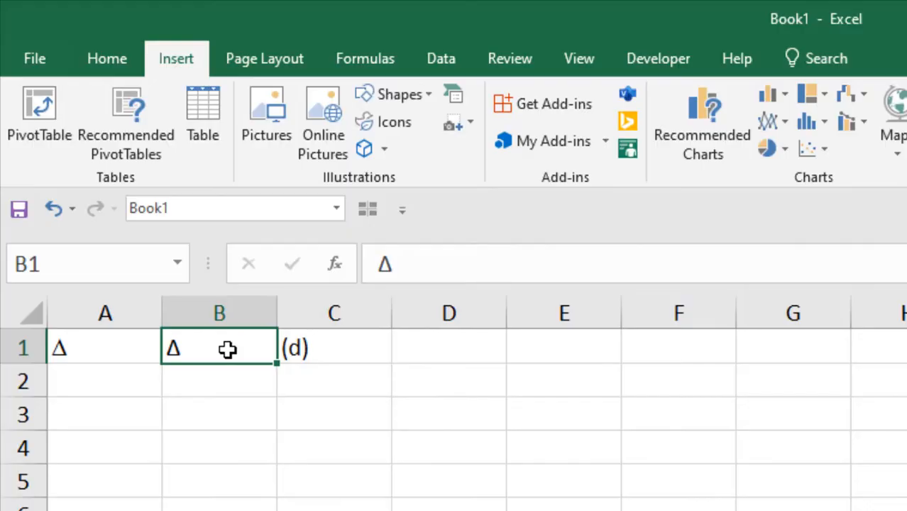
click(34, 58)
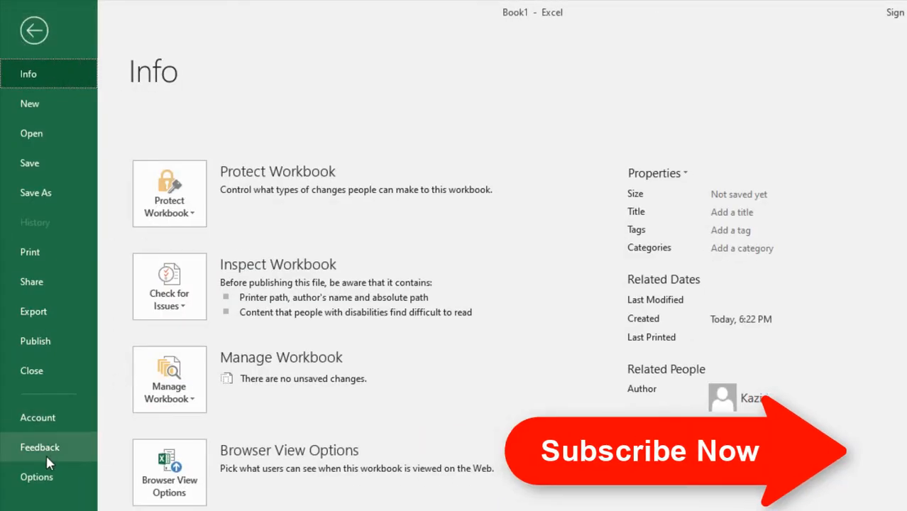
Add an AutoCorrect entry replacing (d) with Δ via Excel Options > Proofing.
click(37, 476)
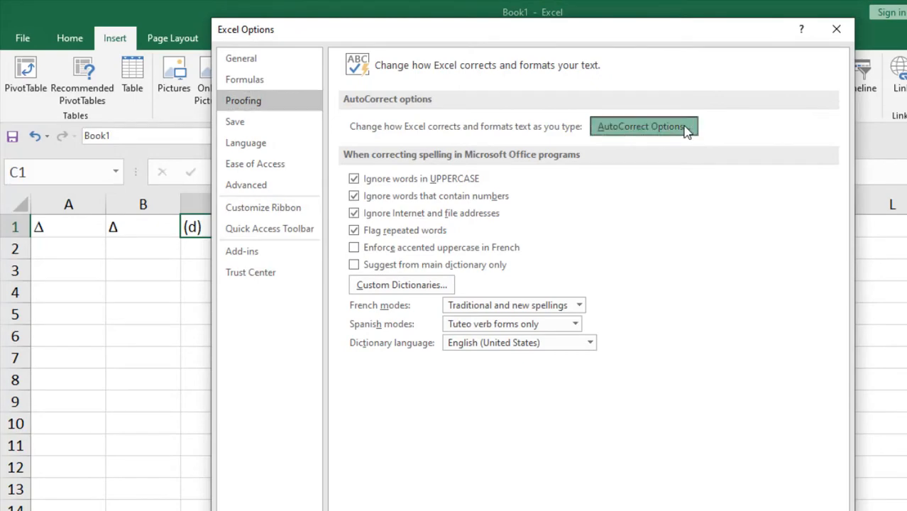
click(641, 125)
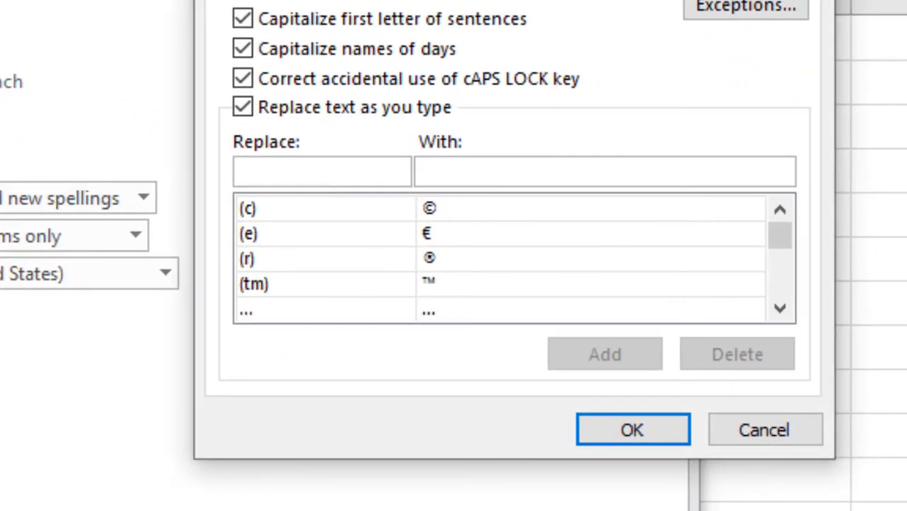
text((d))
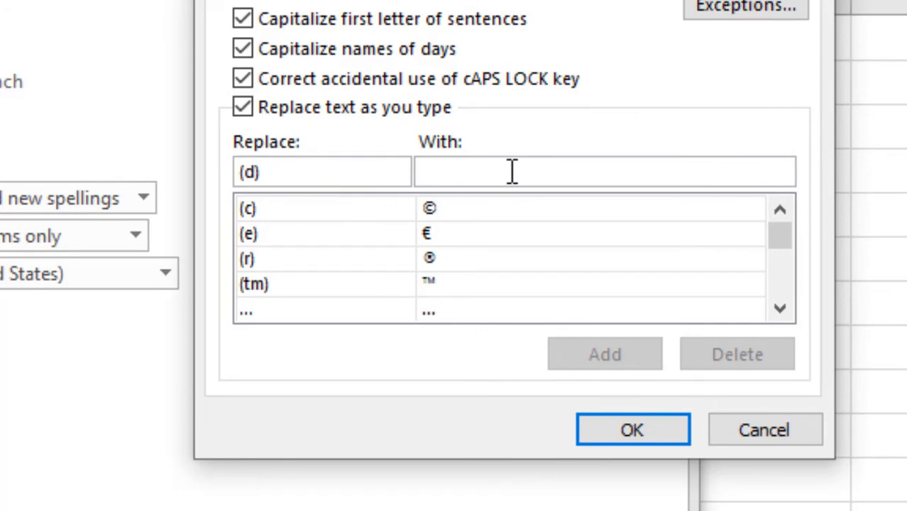
text(Δ)
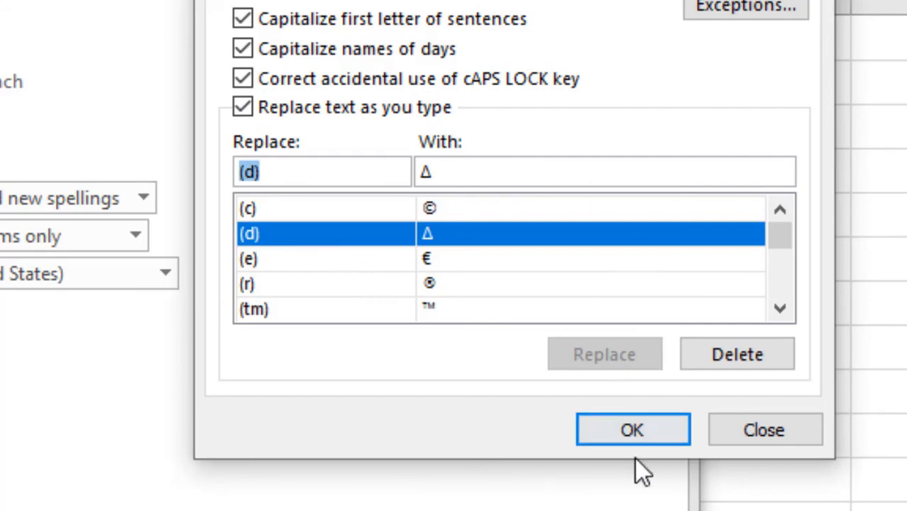
click(632, 428)
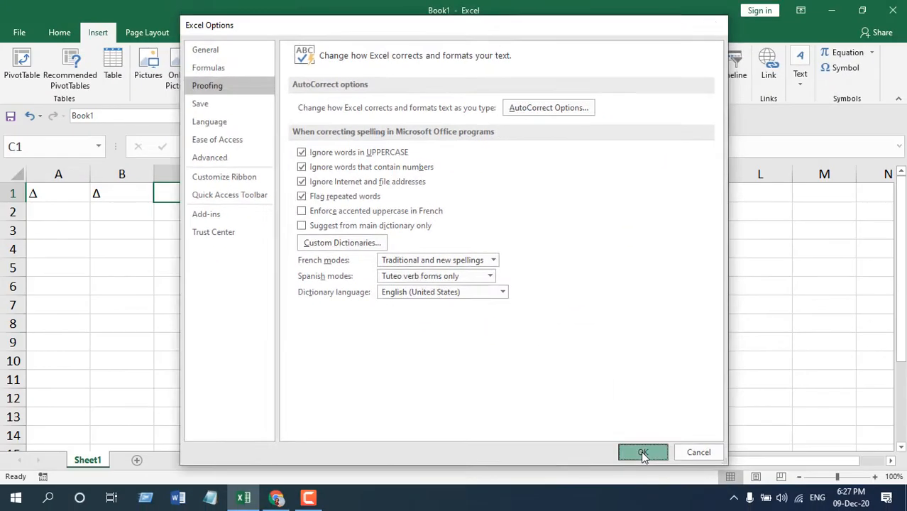
Close Excel Options and enter (d) in C1 so AutoCorrect turns it into Δ.
click(642, 451)
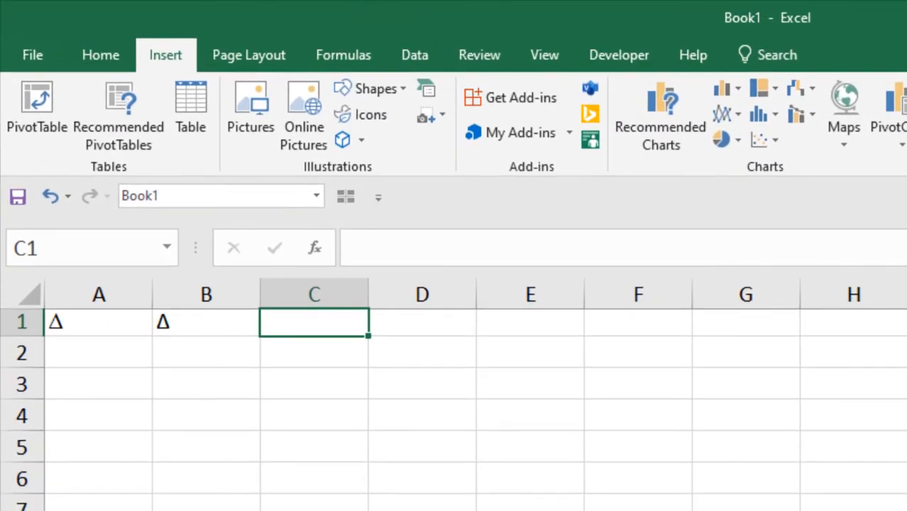
text((d))
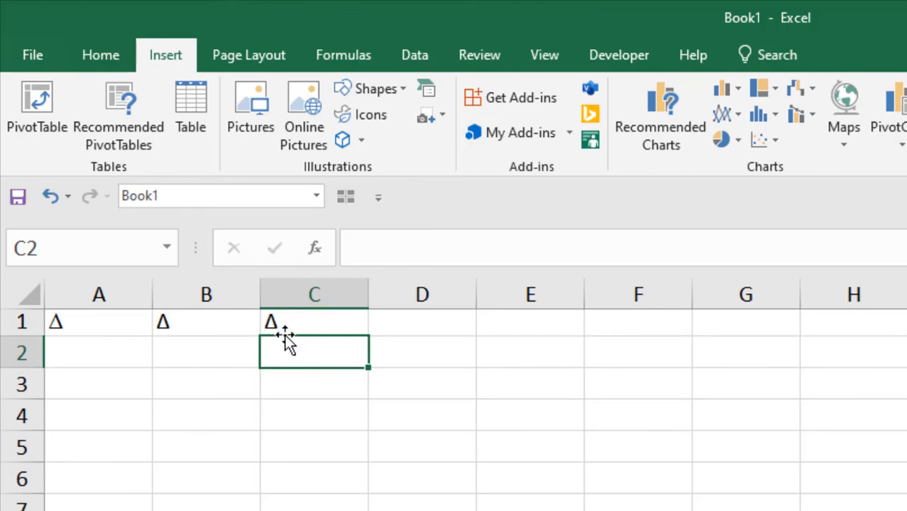
mouse_move(409, 475)
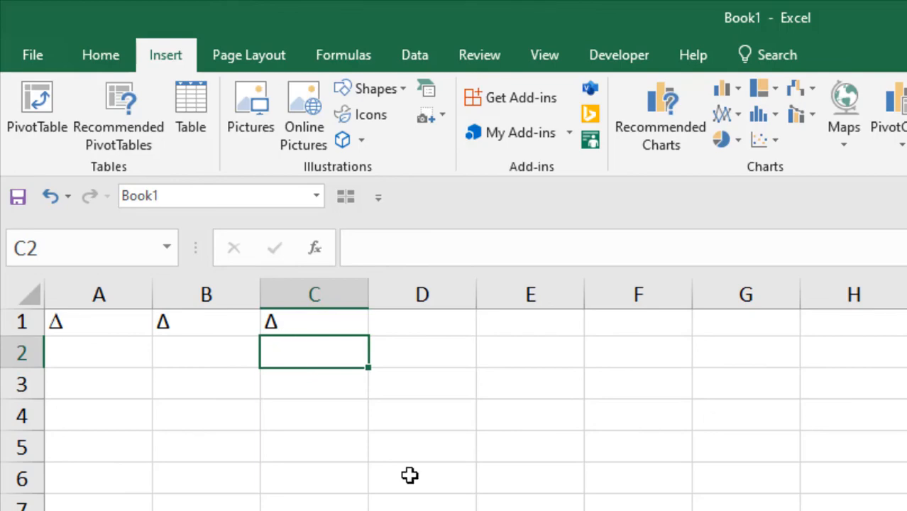